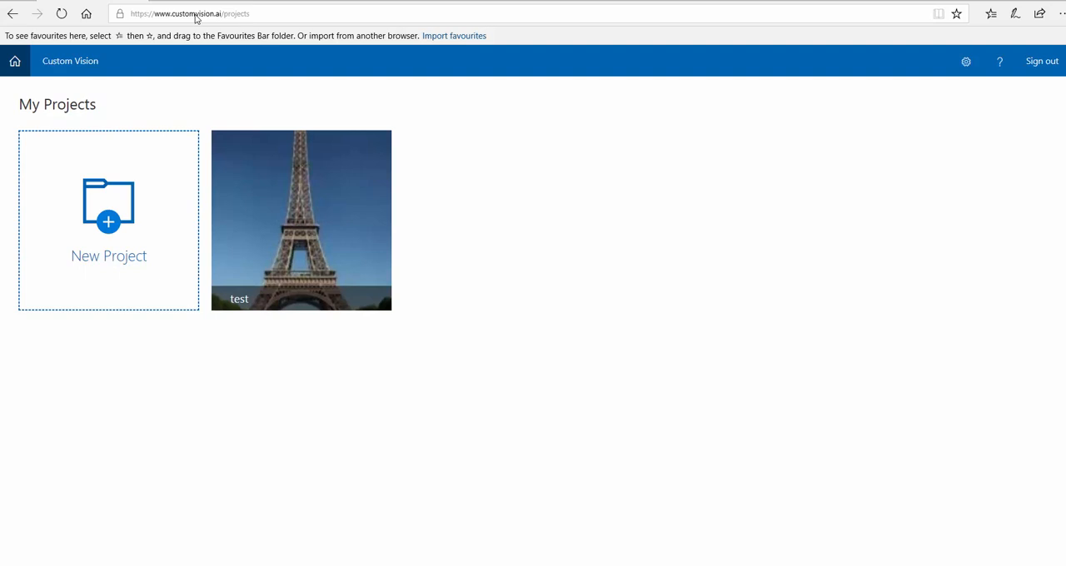
pyautogui.moveTo(108, 229)
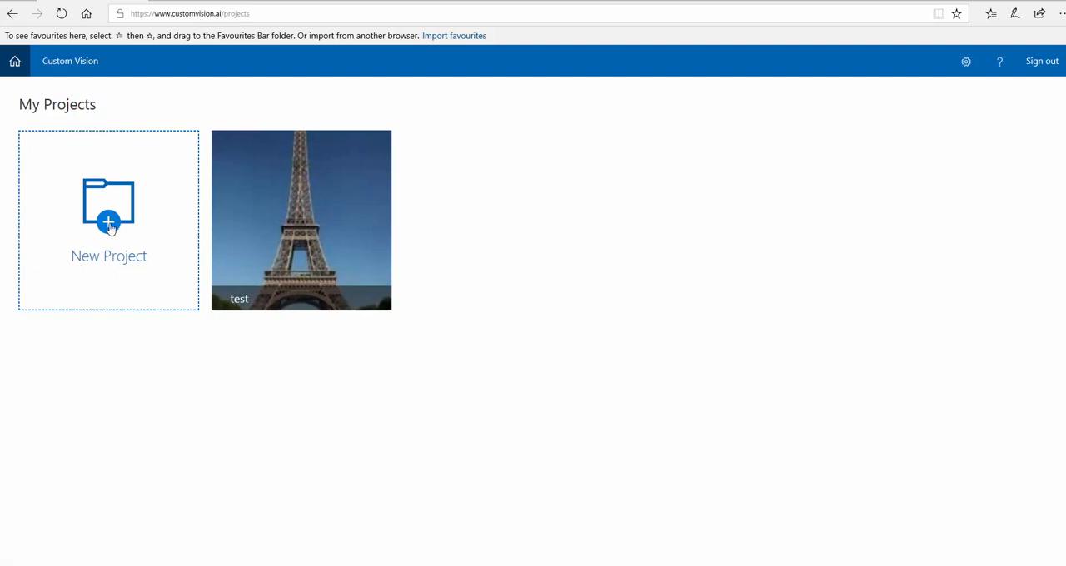
# Create the General-domain project 'Image Dog Pro' and open its empty workspace.
pyautogui.click(108, 208)
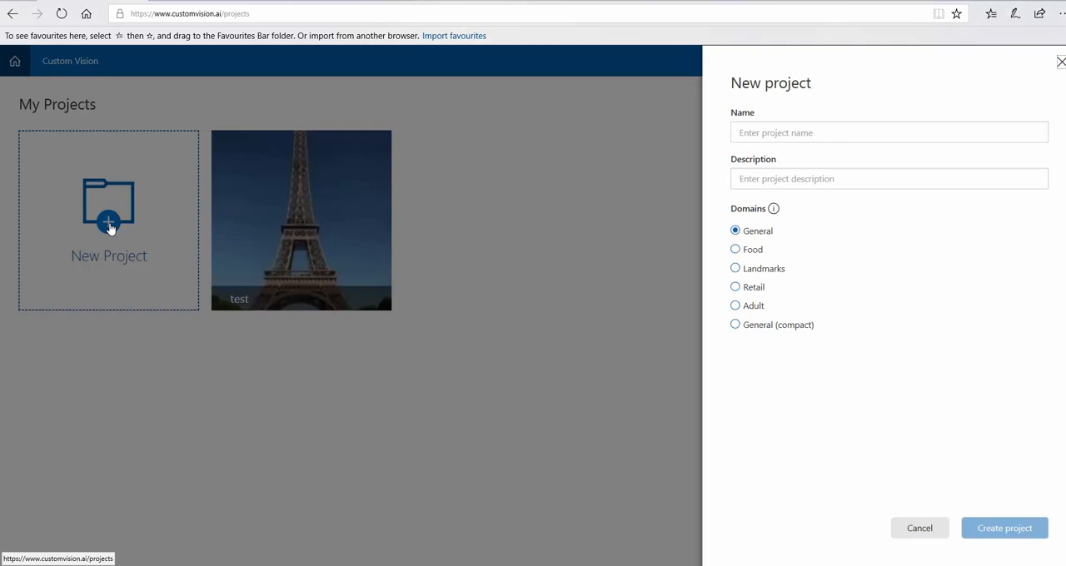
pyautogui.click(888, 132)
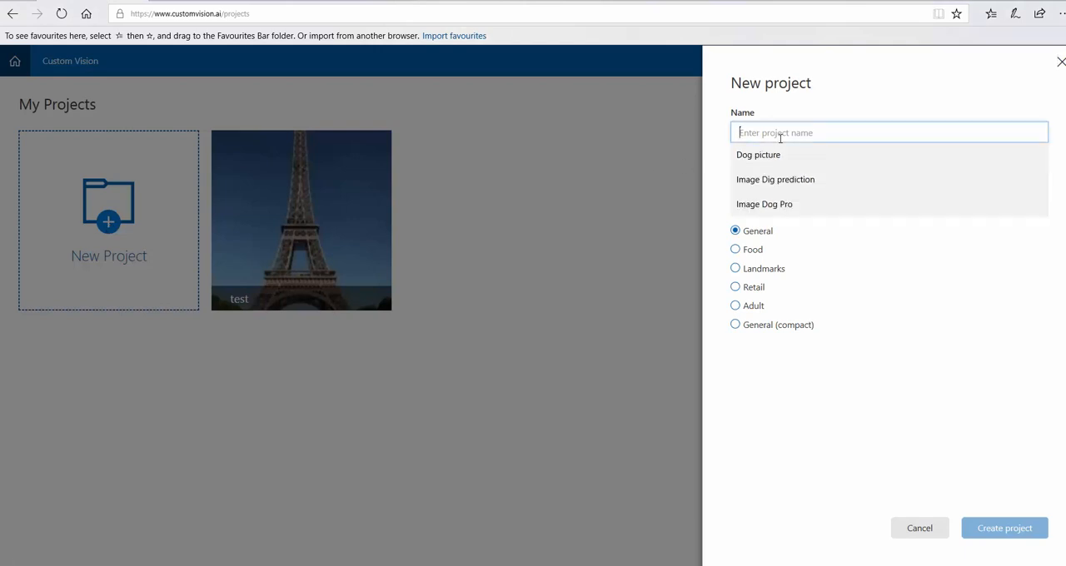
pyautogui.moveTo(764, 204)
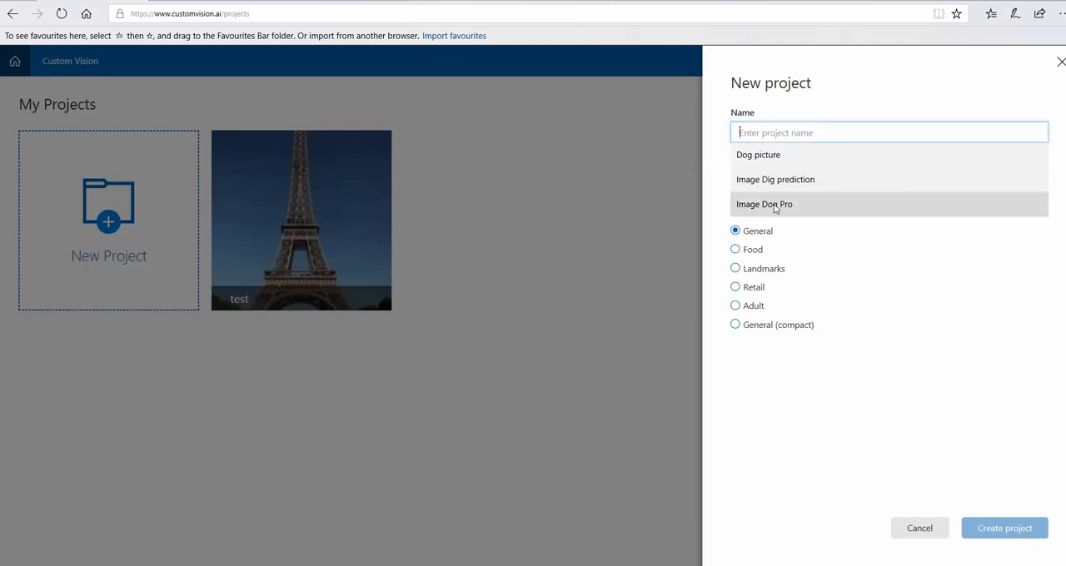
pyautogui.click(764, 204)
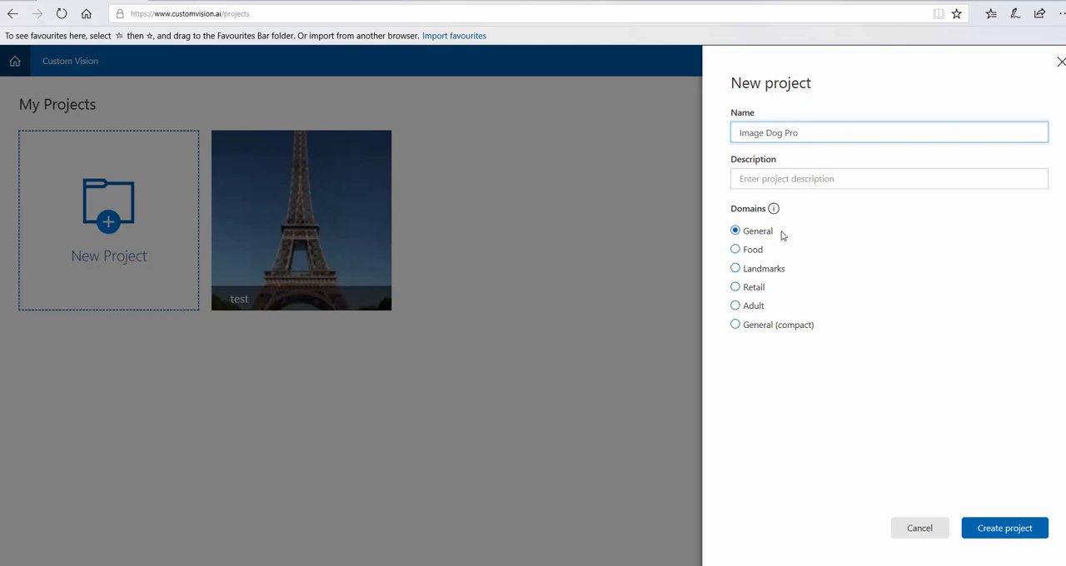
pyautogui.moveTo(1004, 528)
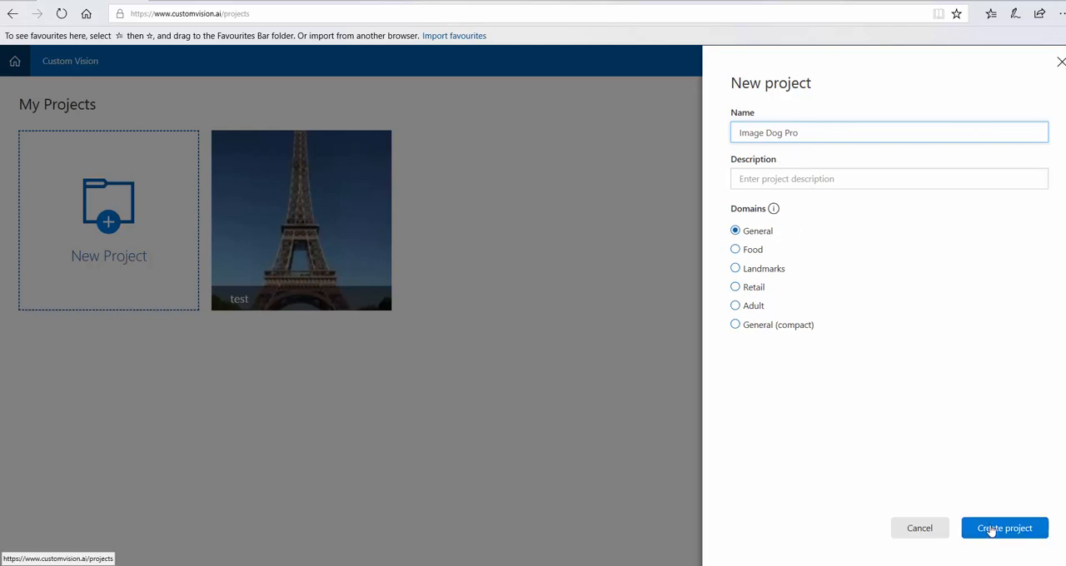
pyautogui.click(1004, 528)
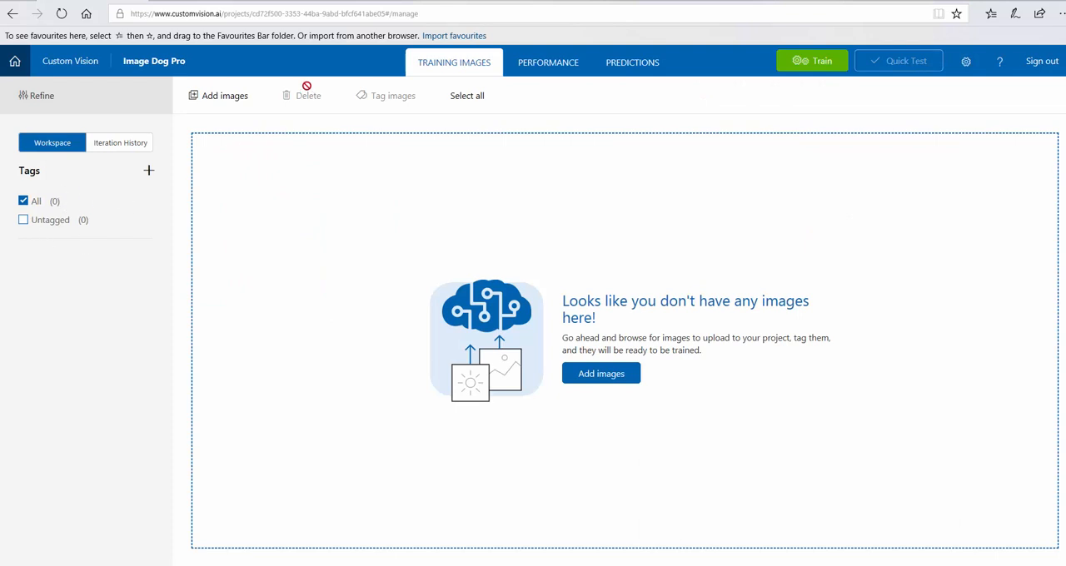
pyautogui.moveTo(601, 373)
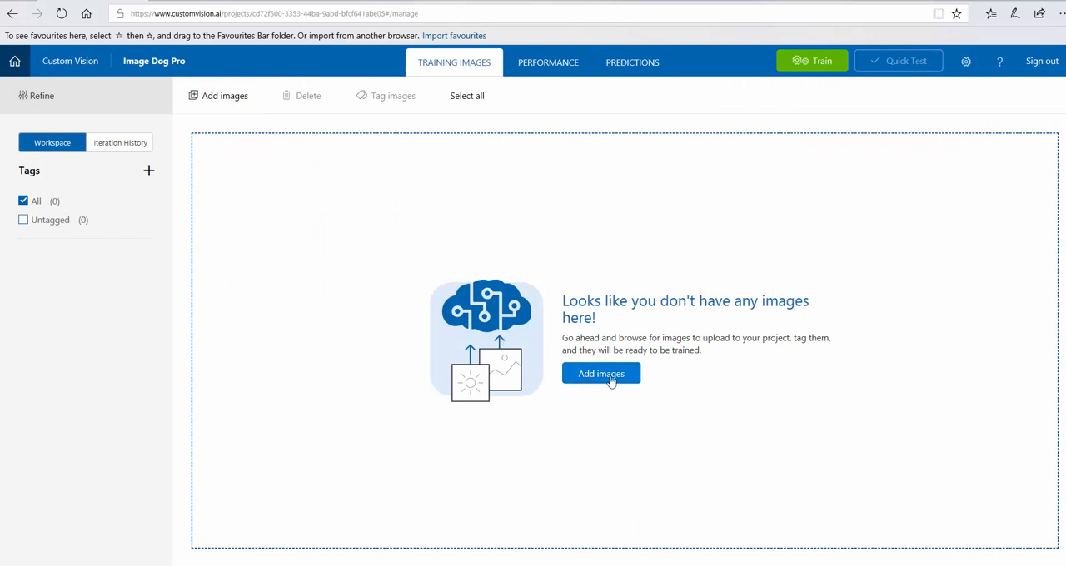
# Select all 25 pictures from the local dog folder as a new image batch.
pyautogui.click(601, 373)
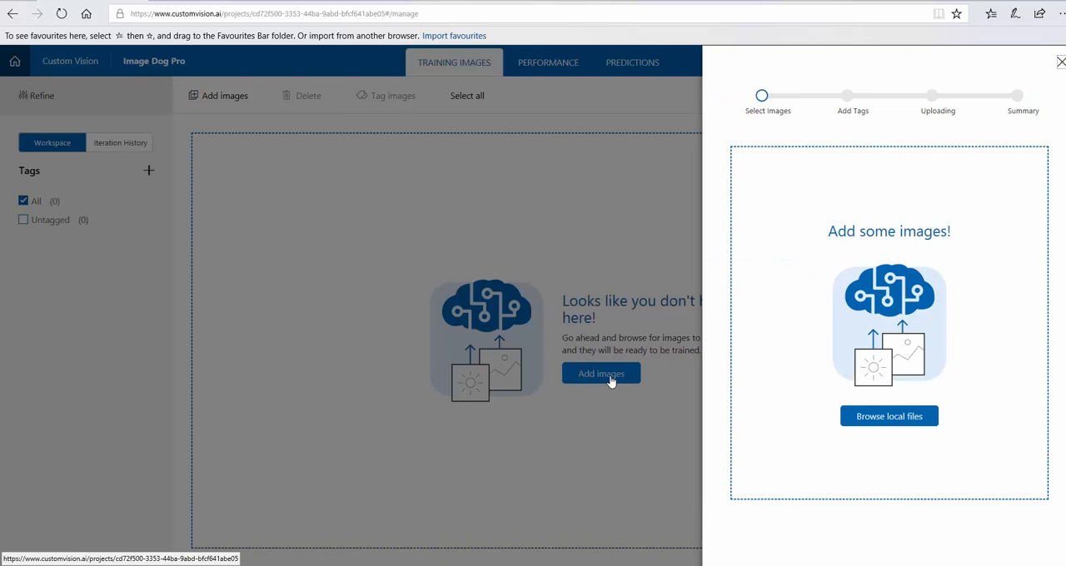
pyautogui.moveTo(888, 416)
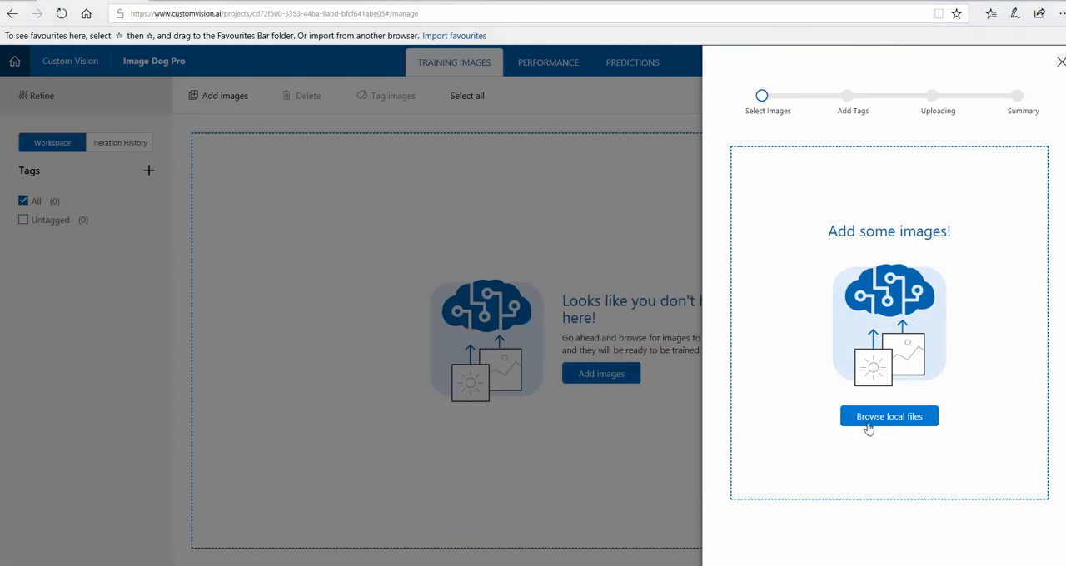
pyautogui.click(889, 415)
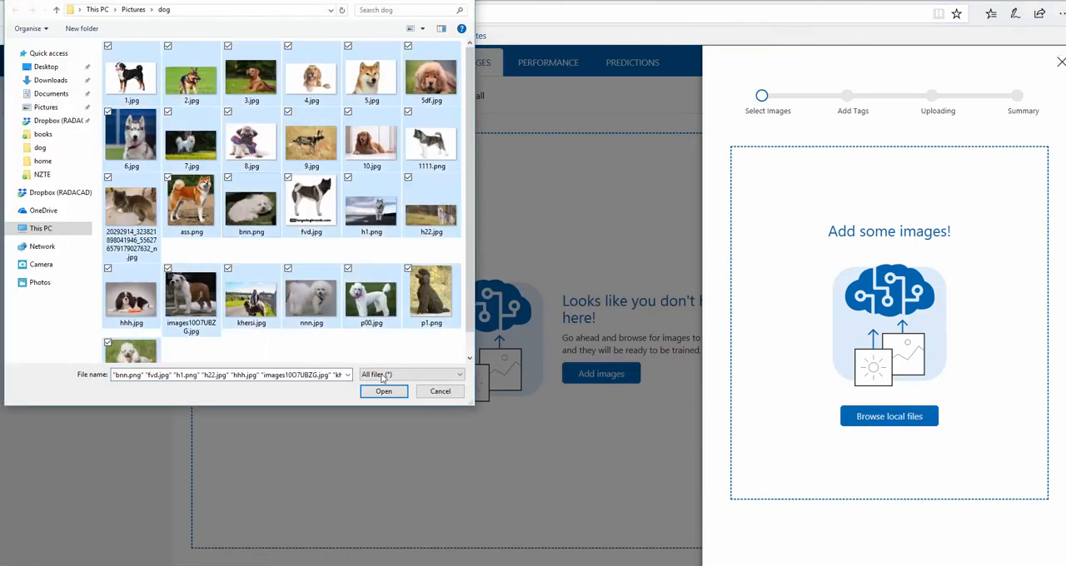
pyautogui.click(384, 391)
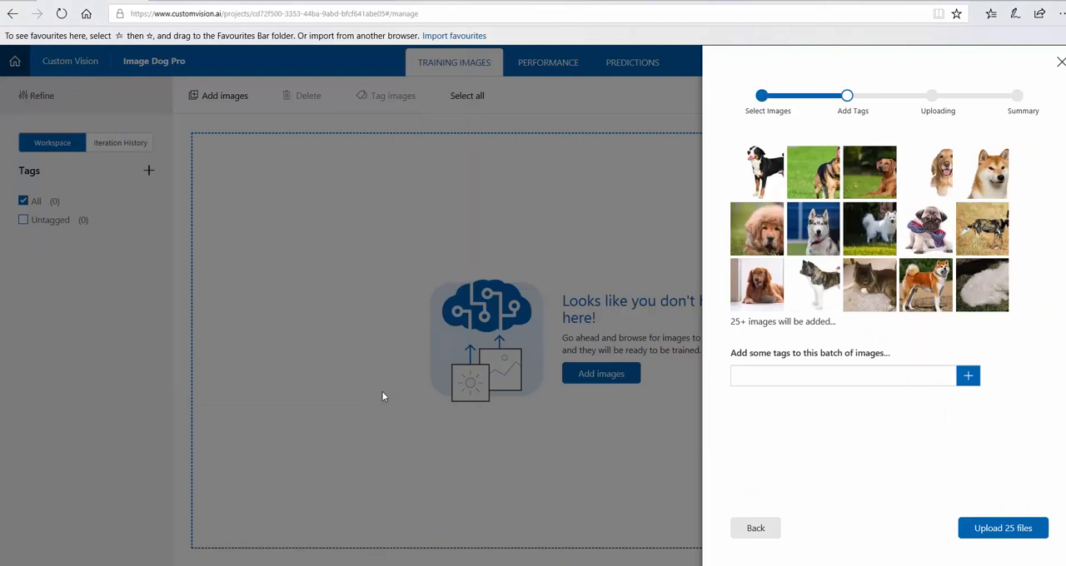
pyautogui.moveTo(606, 256)
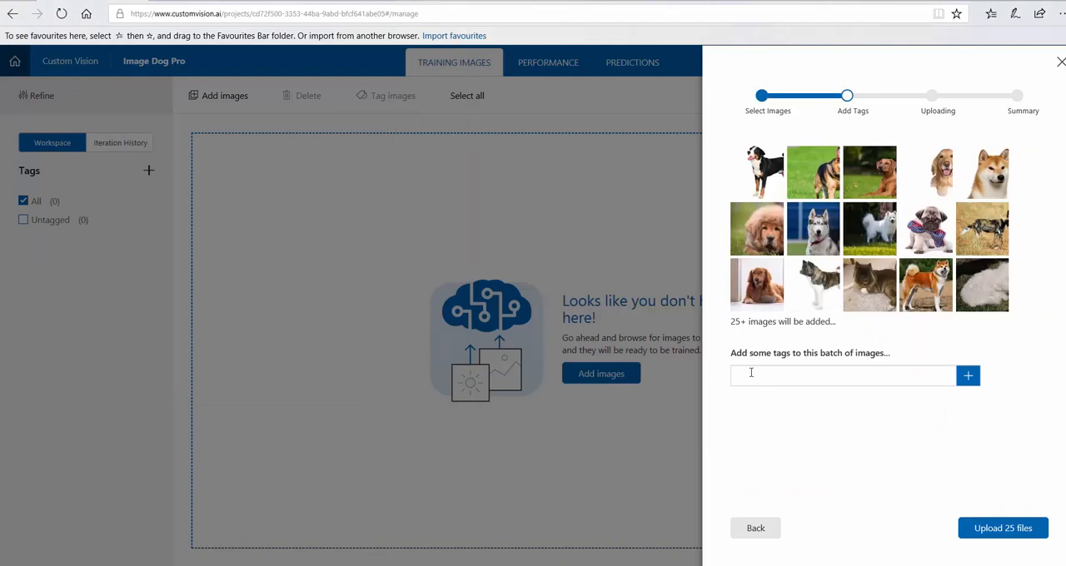
# Tag the batch 'Dogs' and 'Bread', then upload the 25 files.
pyautogui.click(841, 375)
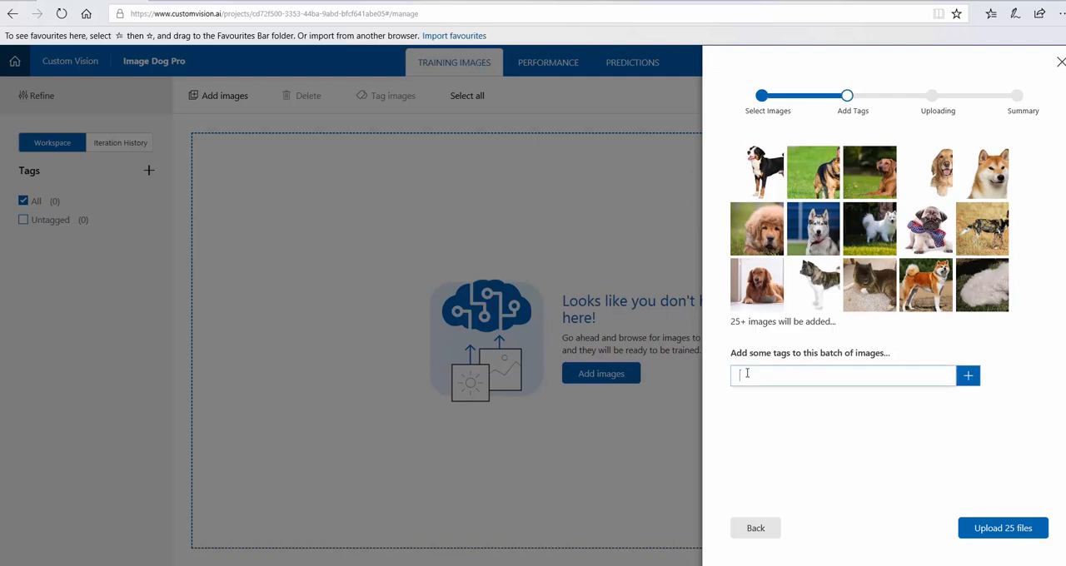
pyautogui.write('Dog')
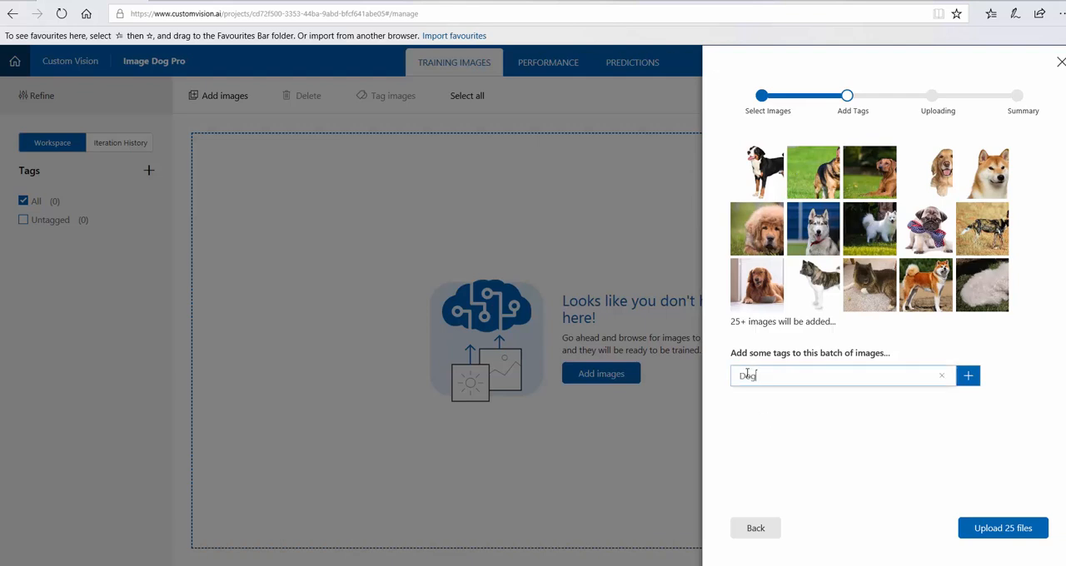
pyautogui.click(967, 375)
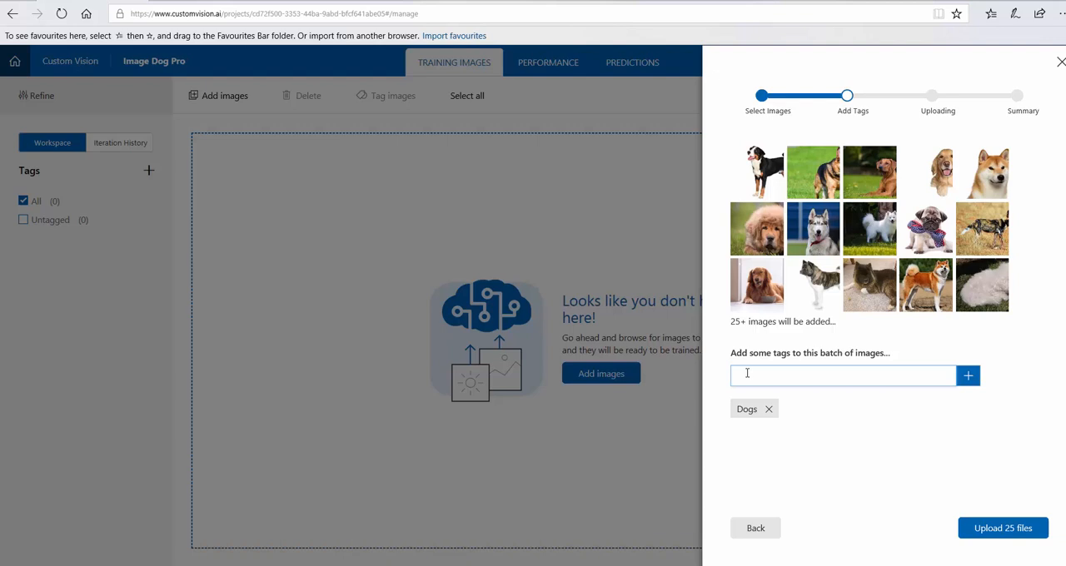
pyautogui.write('Breas')
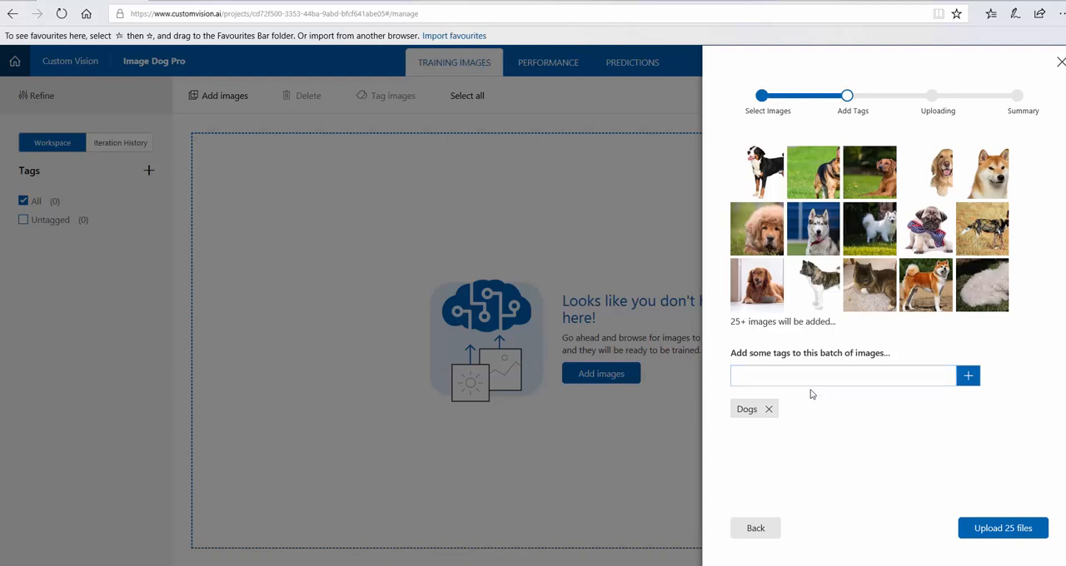
pyautogui.write('Bread')
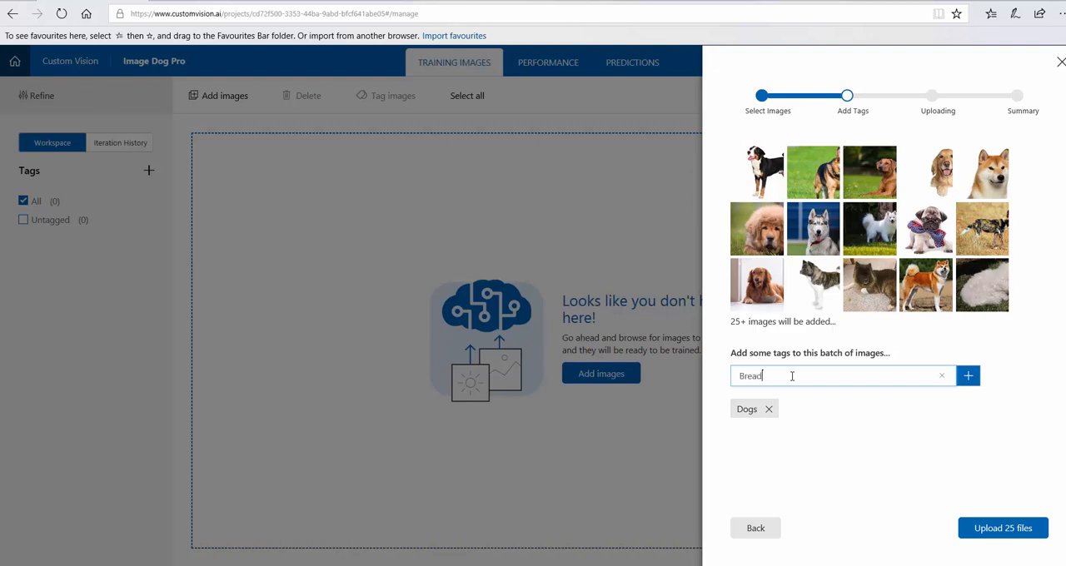
pyautogui.click(968, 375)
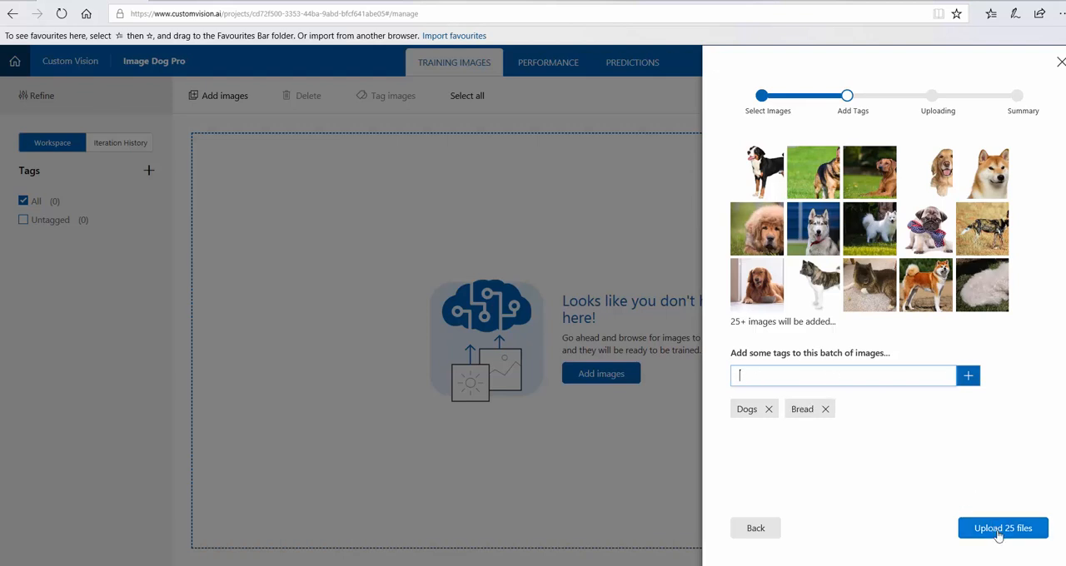
pyautogui.click(1003, 528)
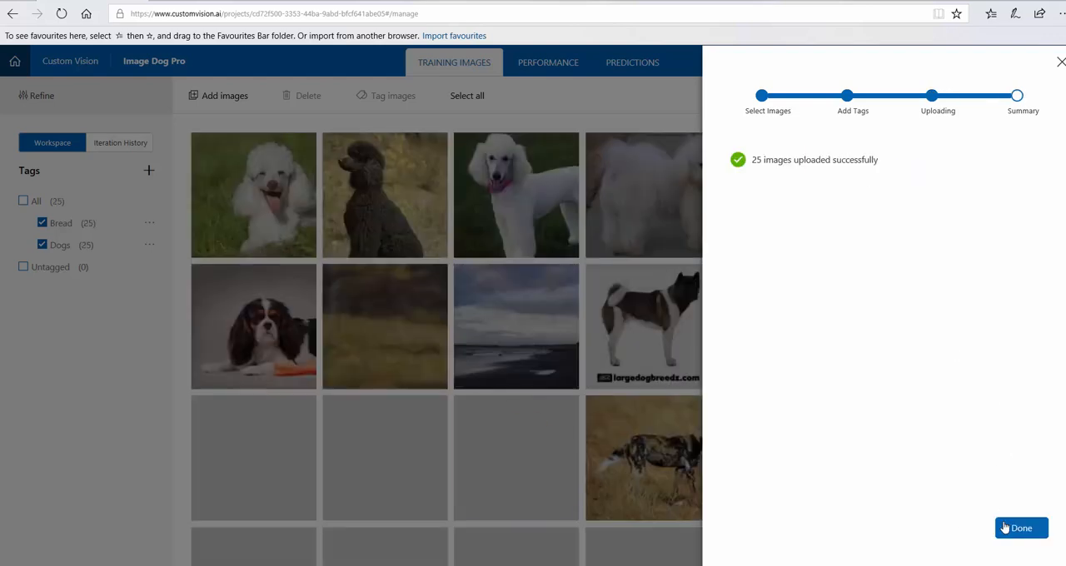
# Dismiss the upload summary and start training Iteration 1.
pyautogui.click(1021, 528)
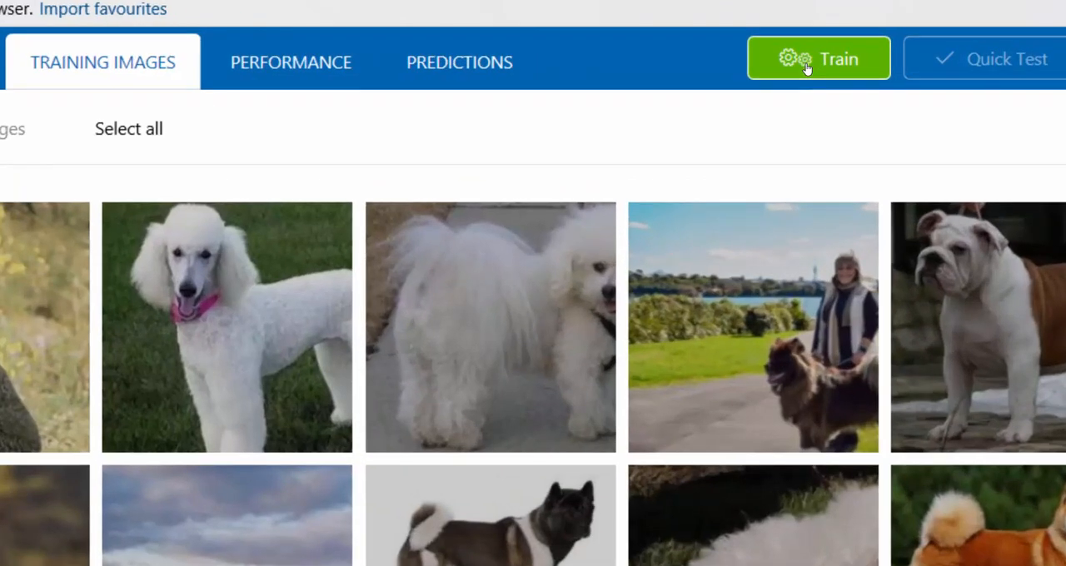
pyautogui.click(819, 58)
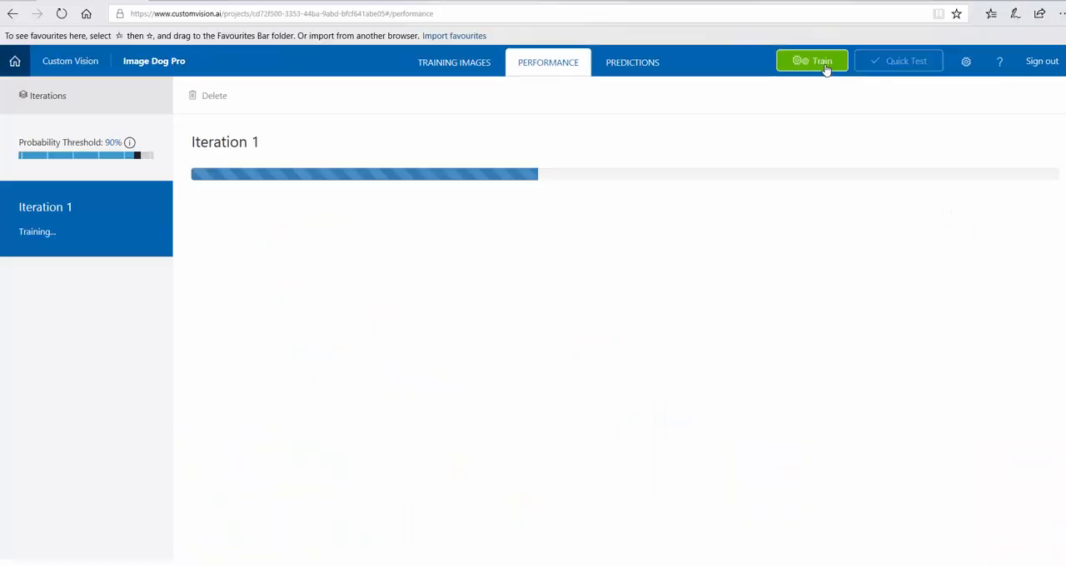
pyautogui.moveTo(187, 267)
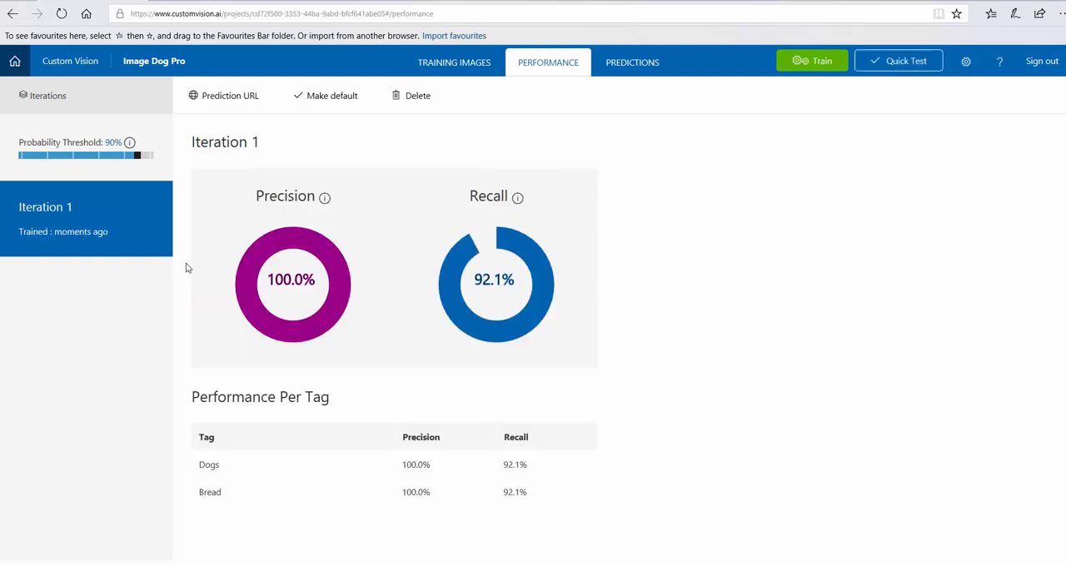
pyautogui.moveTo(578, 485)
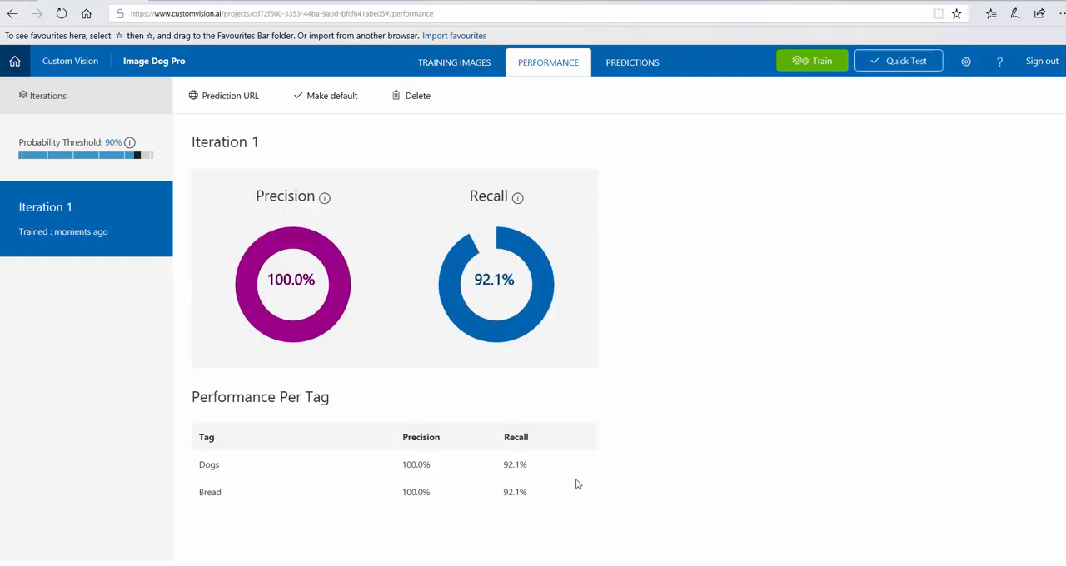
pyautogui.moveTo(409, 474)
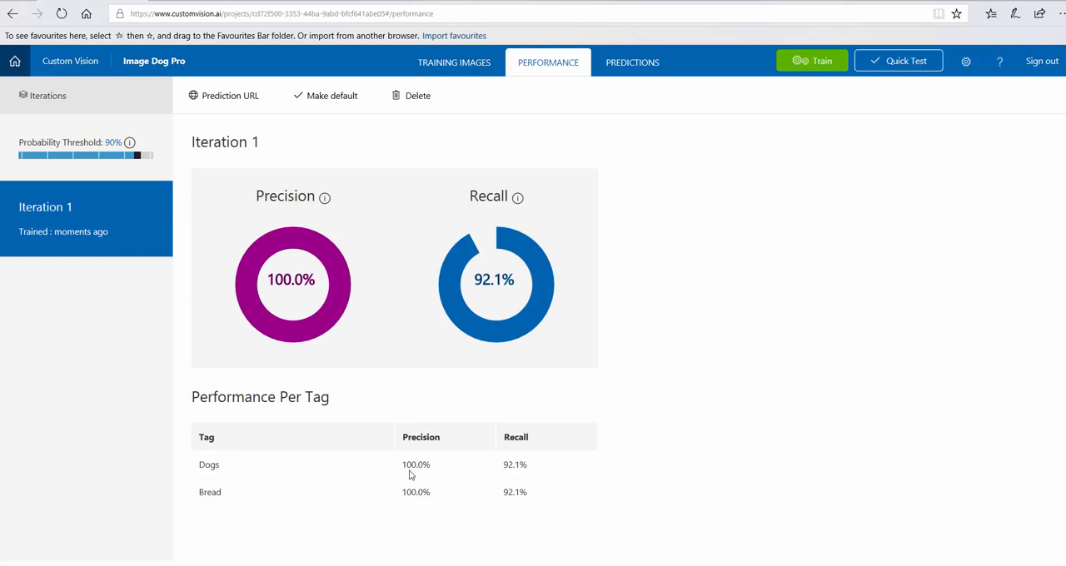
pyautogui.moveTo(520, 466)
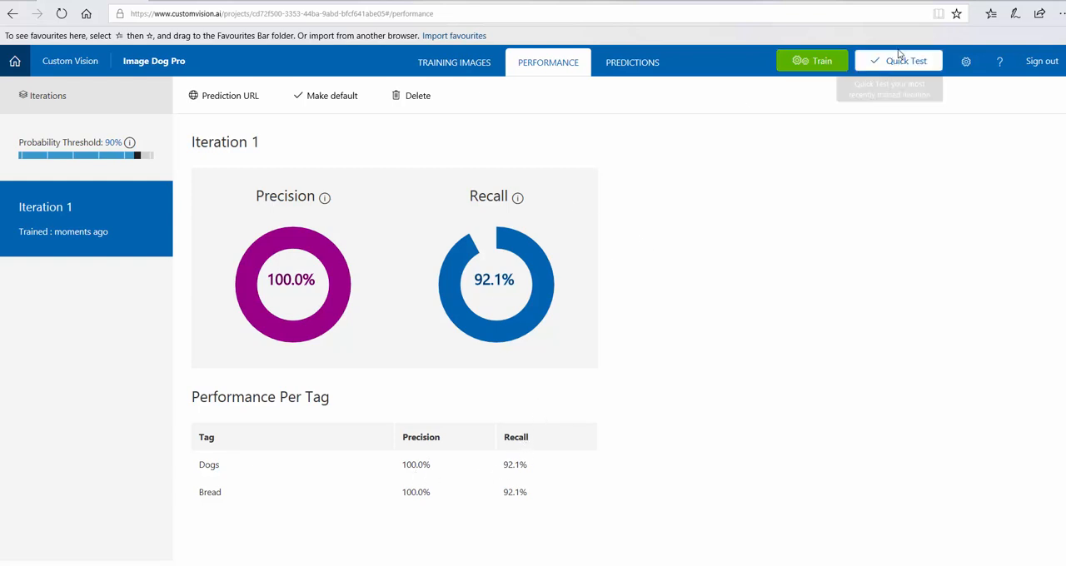
pyautogui.moveTo(905, 61)
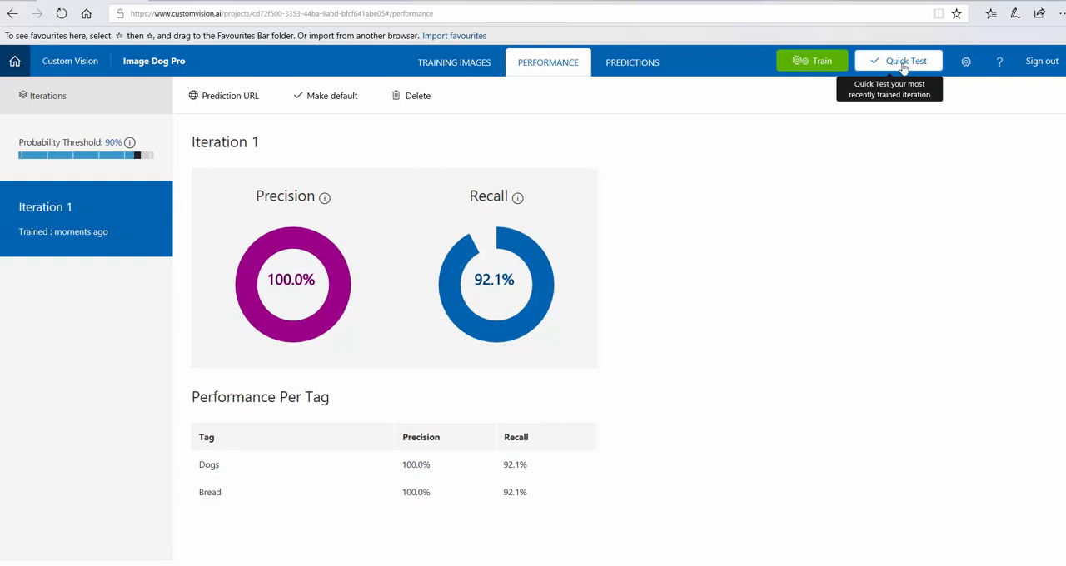
# Quick-test khersi.jpg, getting Dogs 98.9% and Bread 97.6%.
pyautogui.click(906, 61)
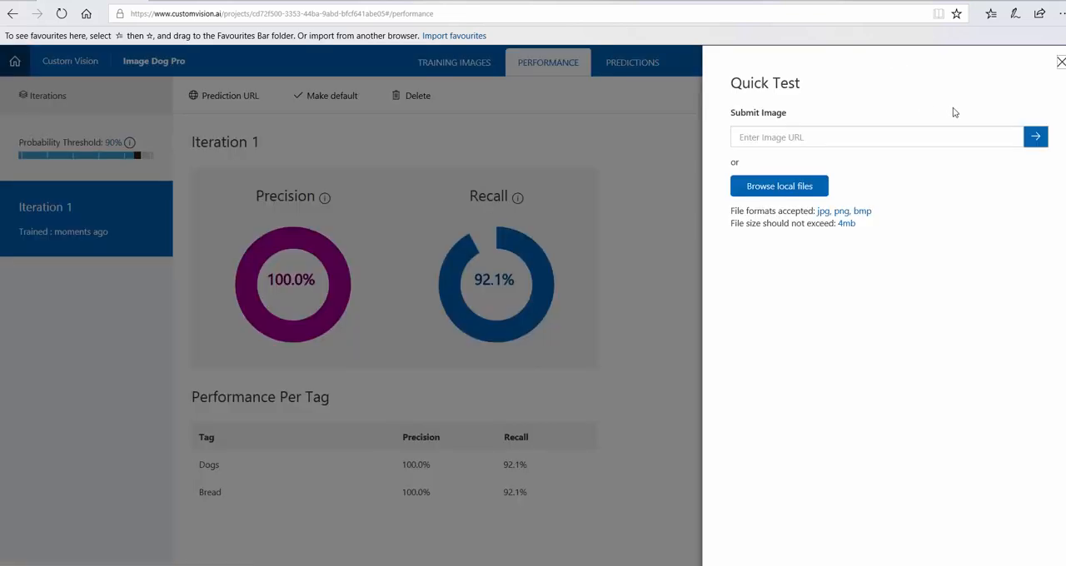
pyautogui.click(778, 186)
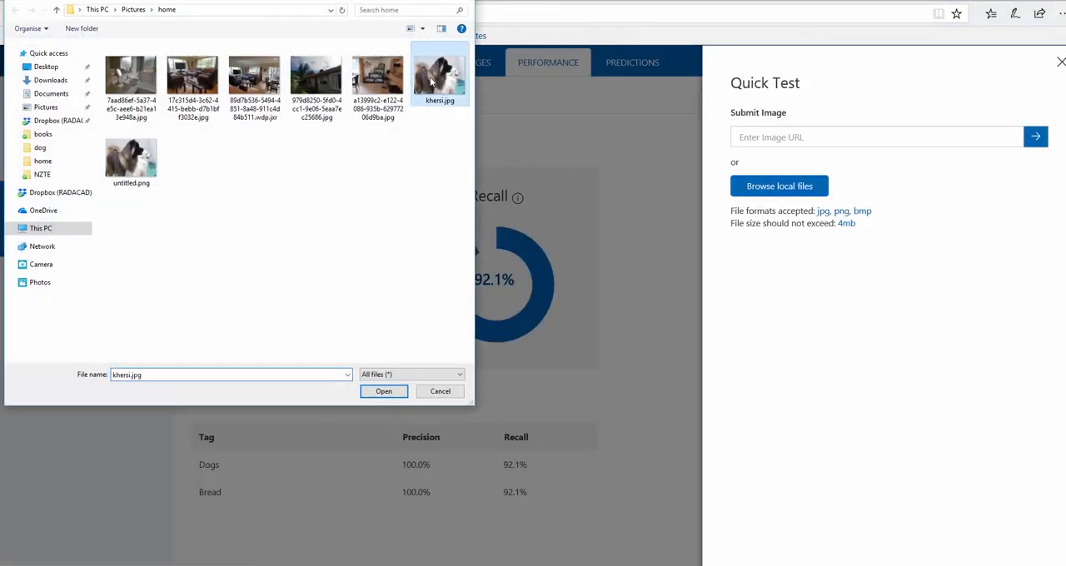
pyautogui.click(384, 392)
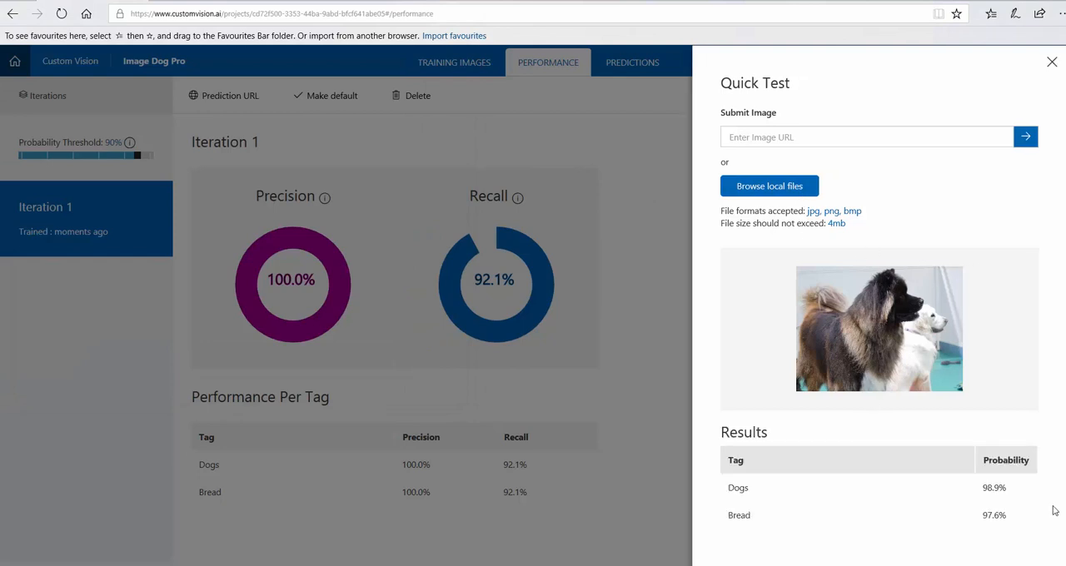
pyautogui.moveTo(931, 351)
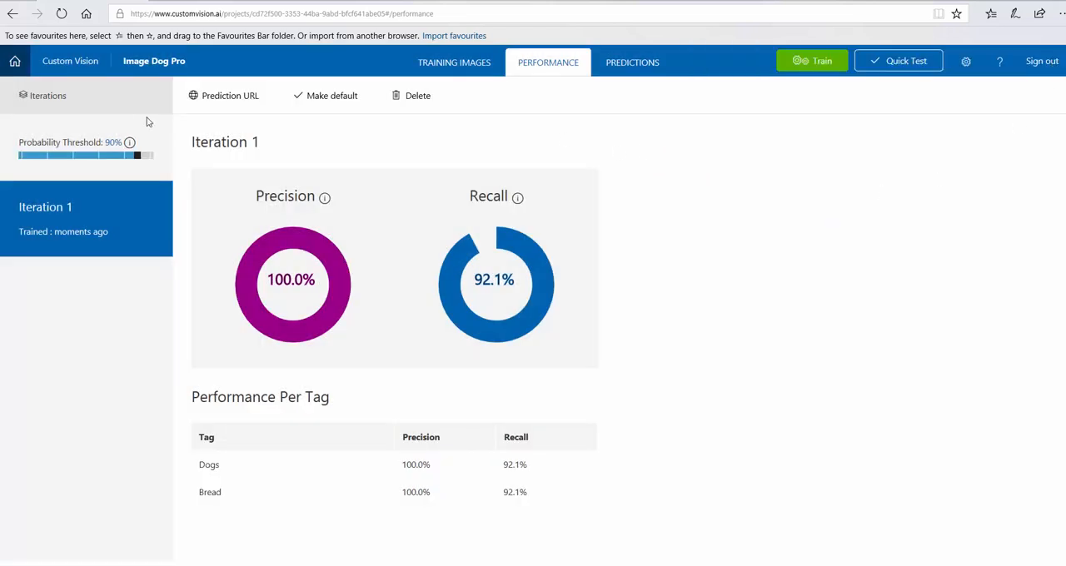
pyautogui.moveTo(229, 95)
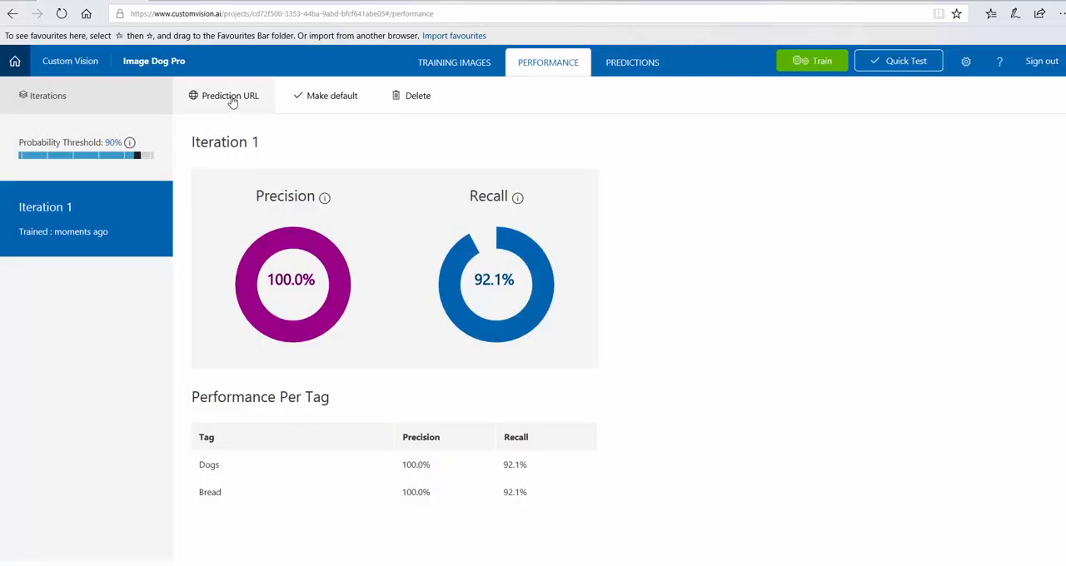
pyautogui.click(229, 95)
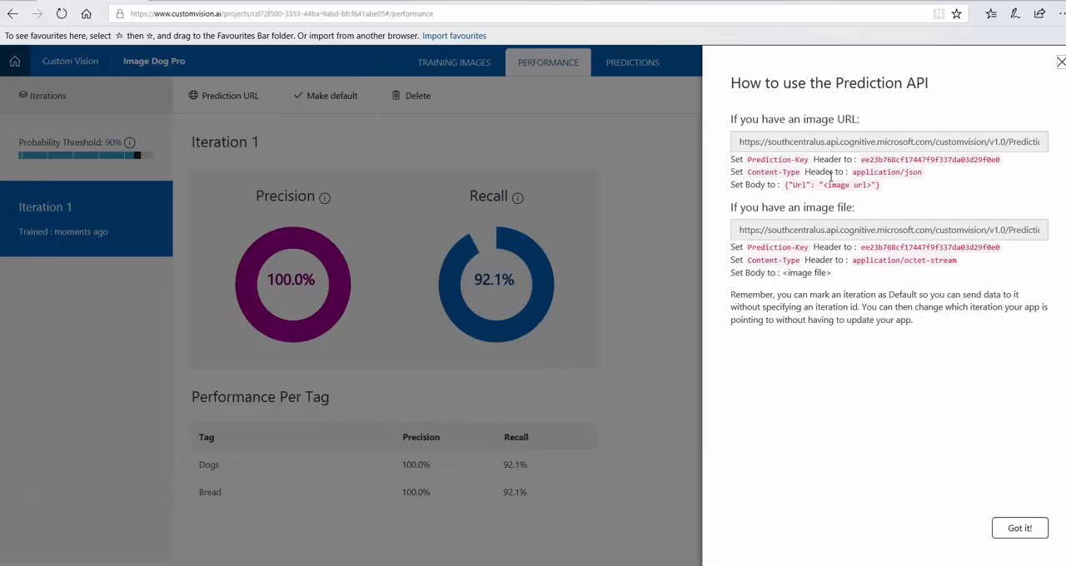
pyautogui.moveTo(498, 70)
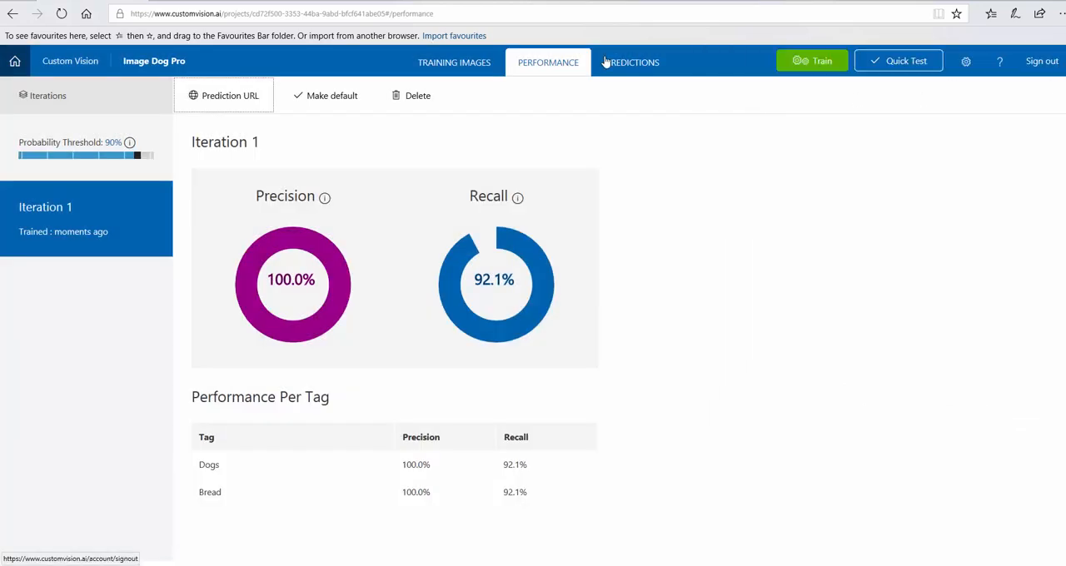
# View the tested dog photo's stored predictions (Dogs 98.9%, Bread 97.6%) on the Predictions page.
pyautogui.click(632, 62)
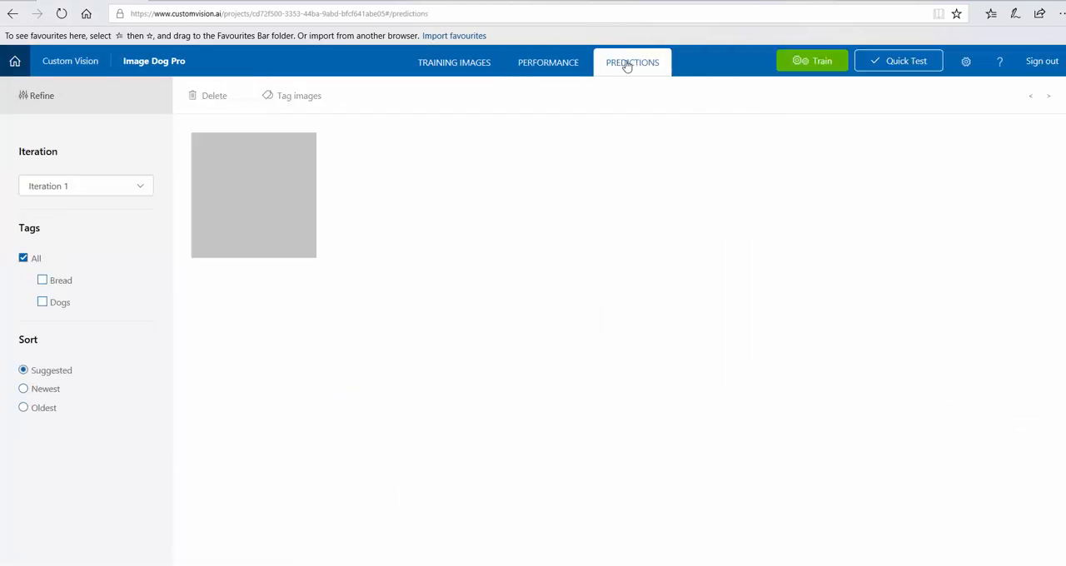
pyautogui.click(253, 195)
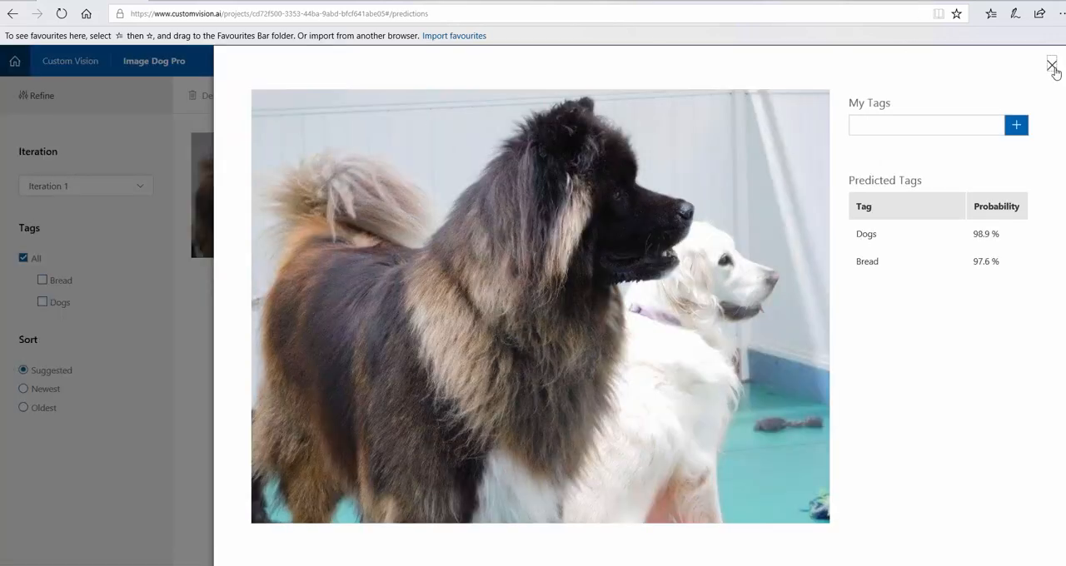
pyautogui.click(1053, 65)
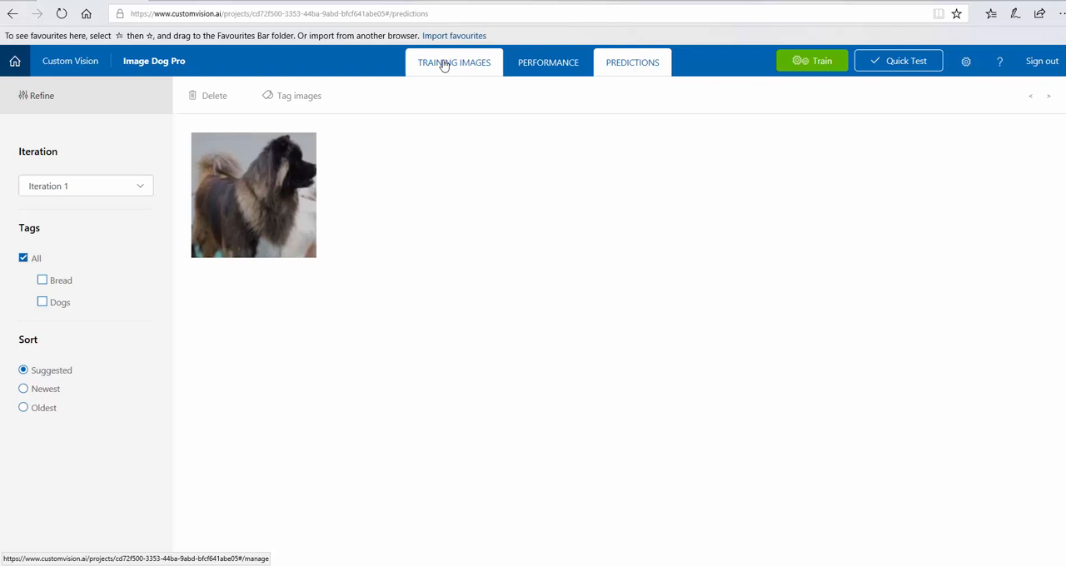